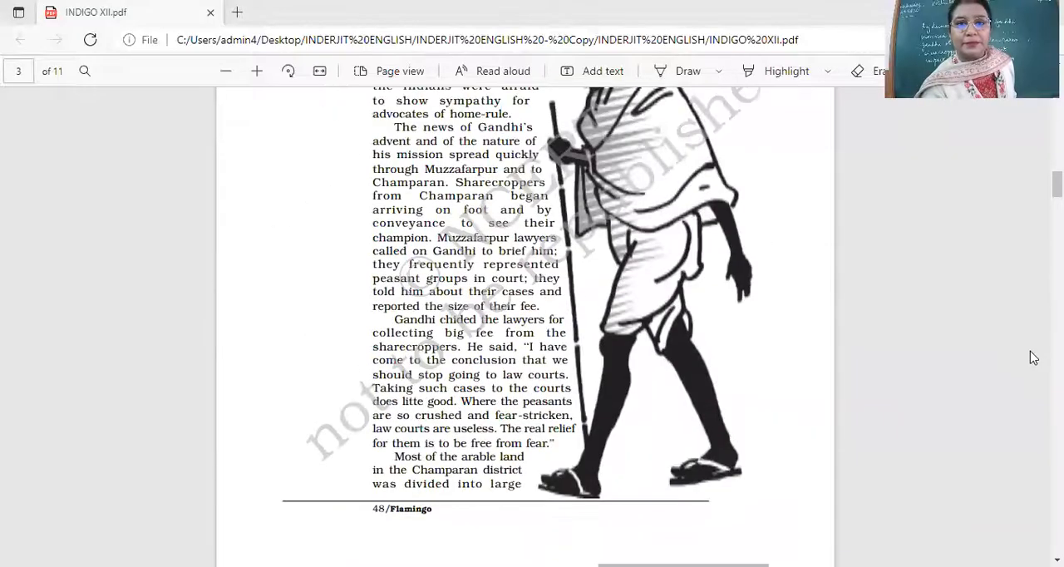
scroll("up", 3)
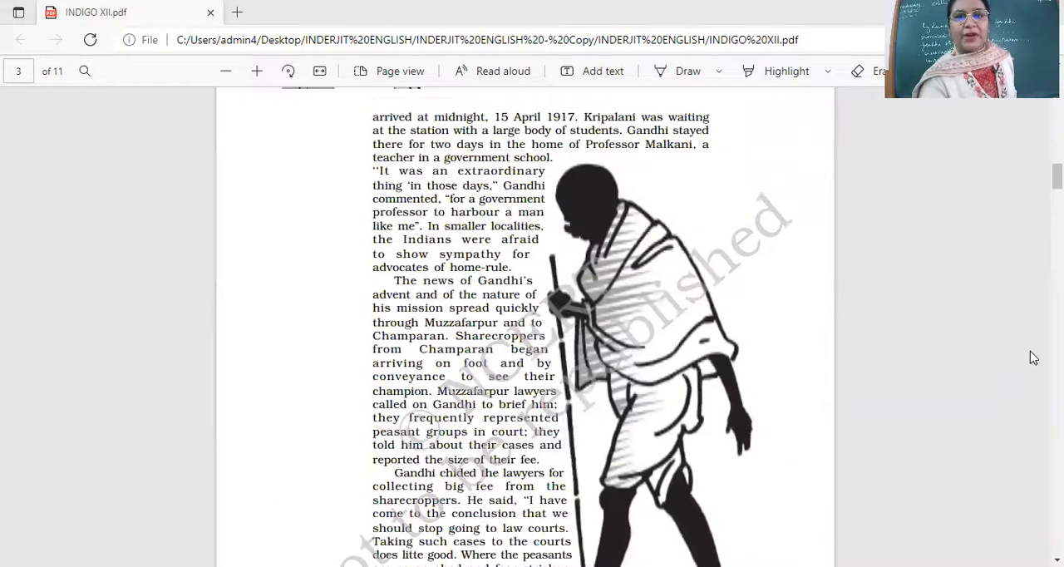
scroll("down", 3)
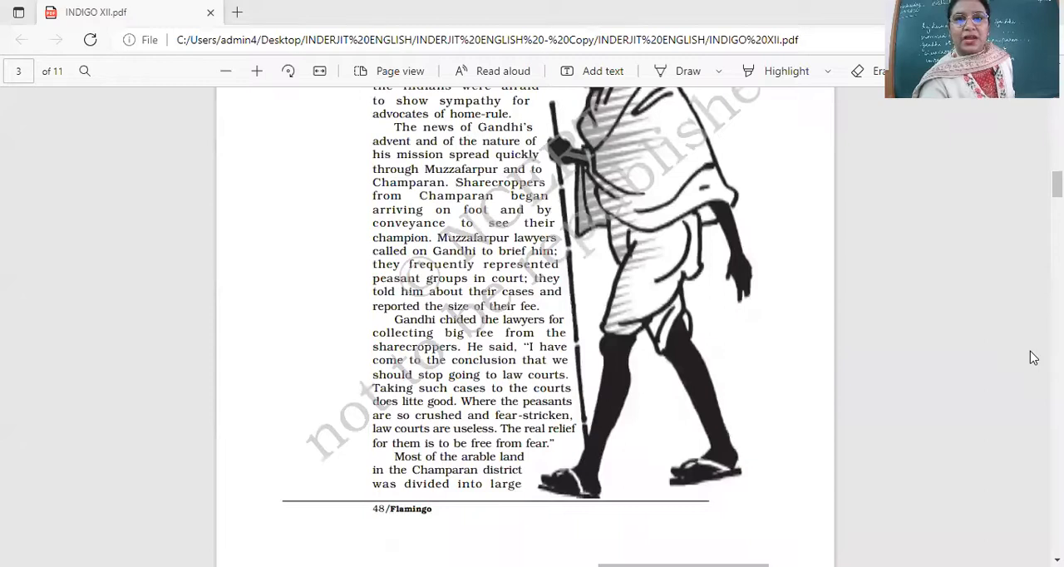
scroll("down", 3)
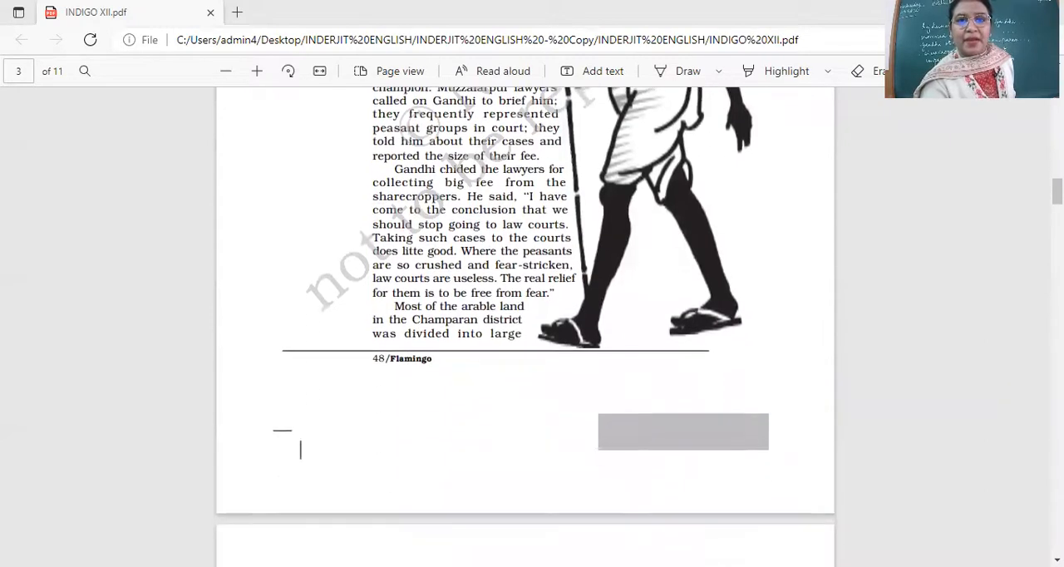
scroll("down", 3)
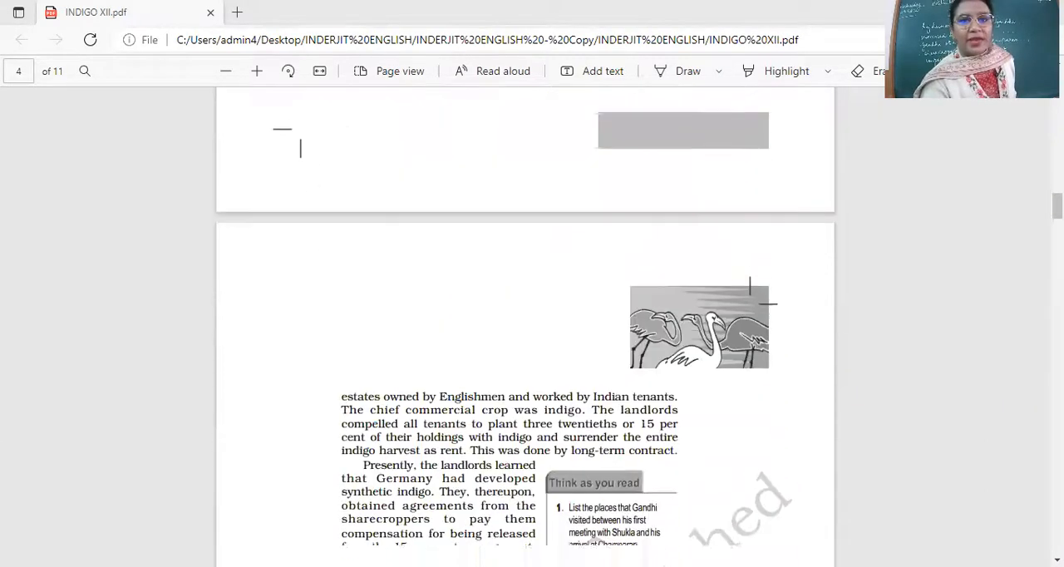
scroll("down", 3)
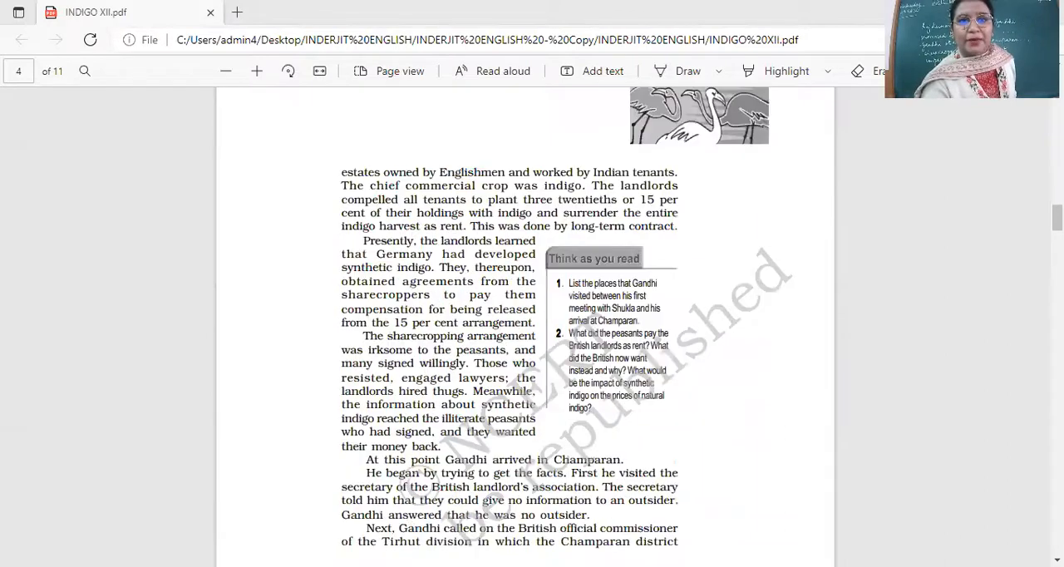
scroll("down", 3)
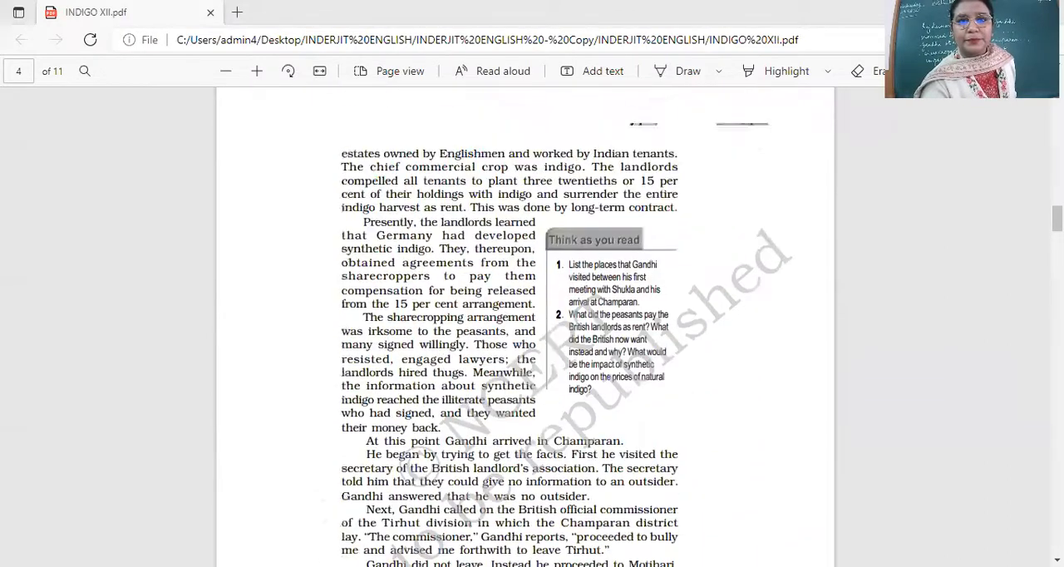
scroll("down", 3)
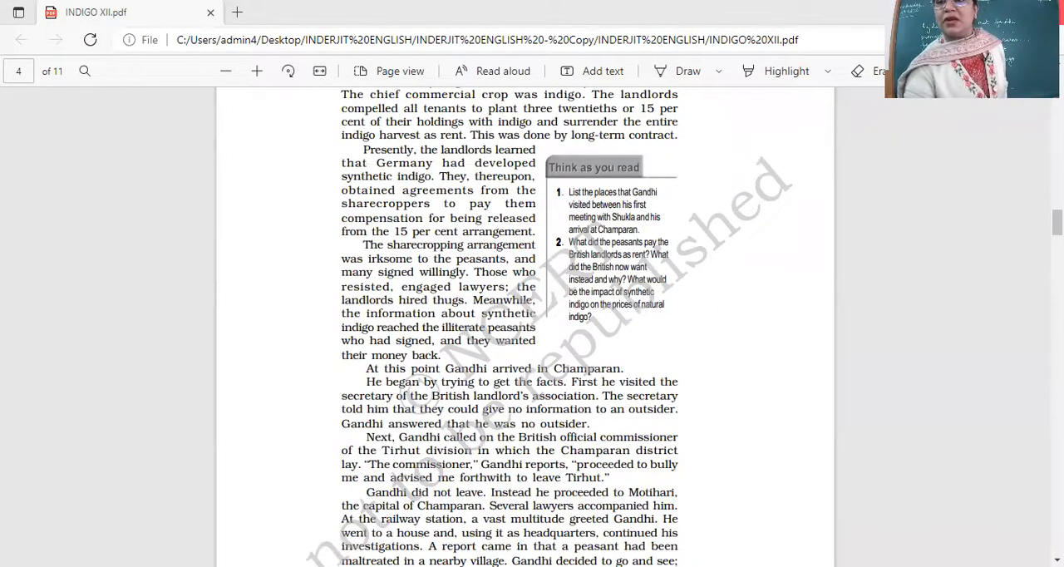
mouse_move(914, 108)
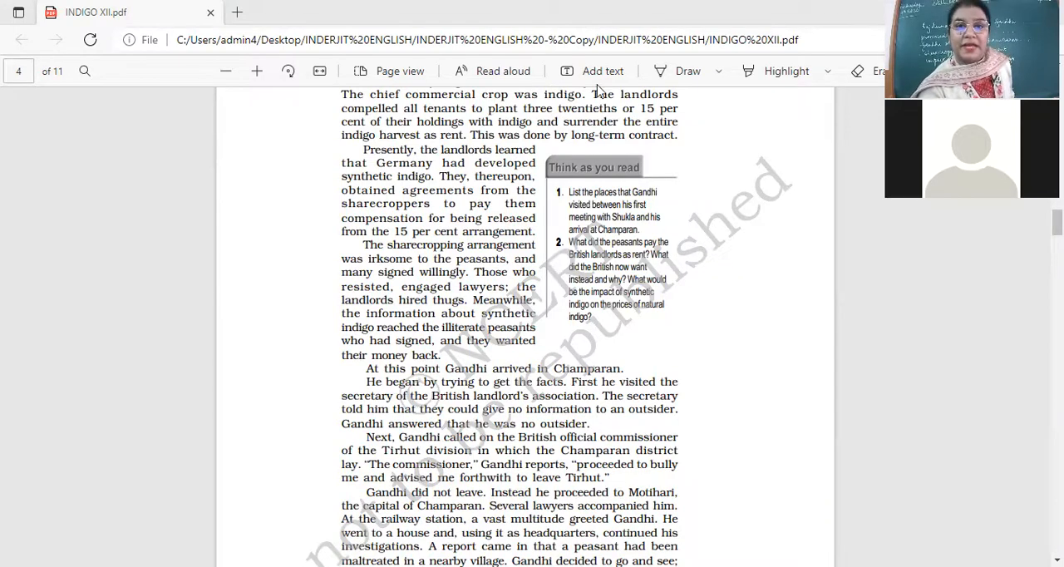
mouse_move(622, 130)
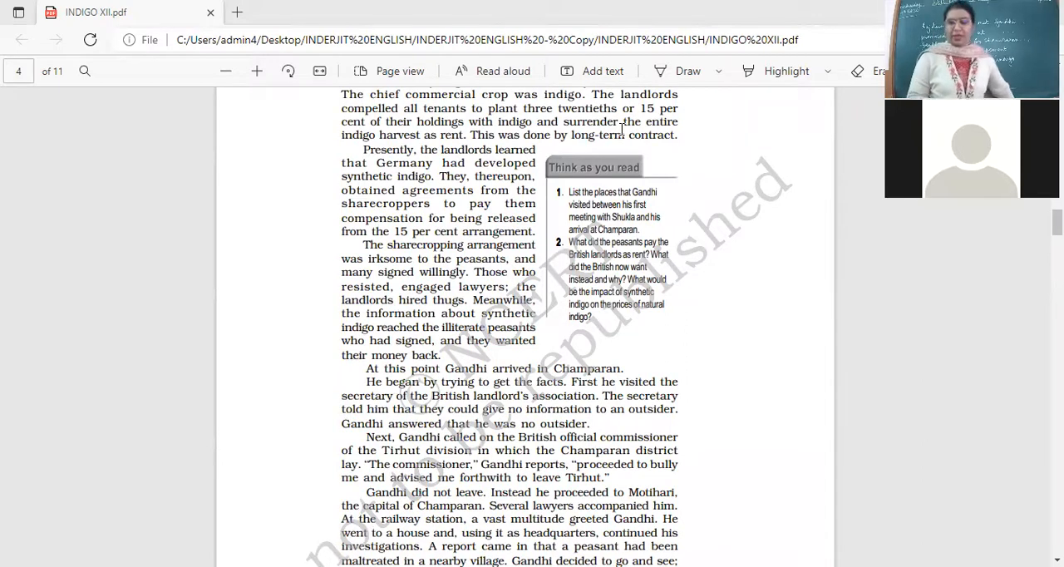
mouse_move(702, 140)
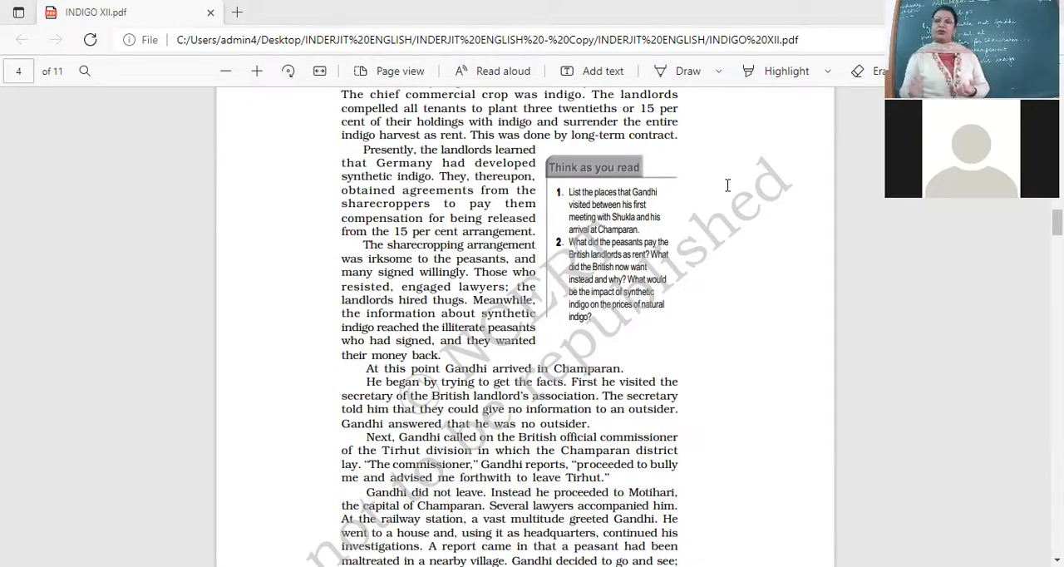
scroll("down", 3)
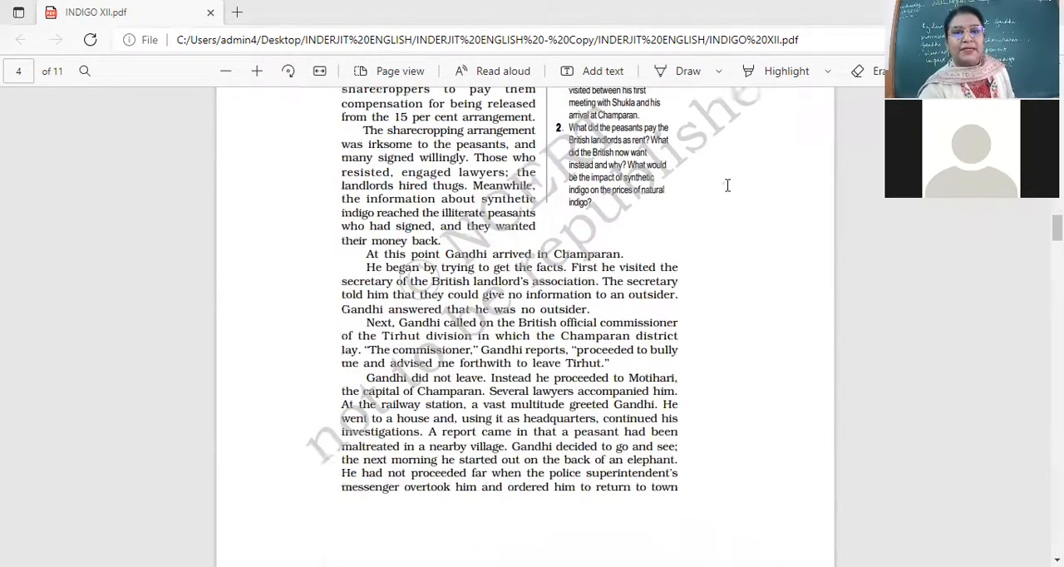
scroll("down", 3)
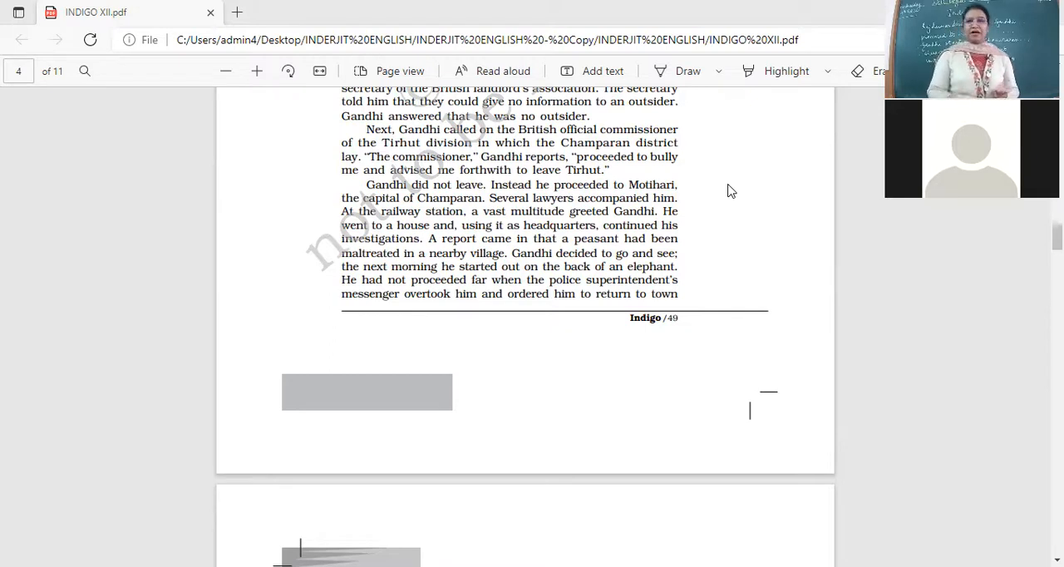
scroll("down", 3)
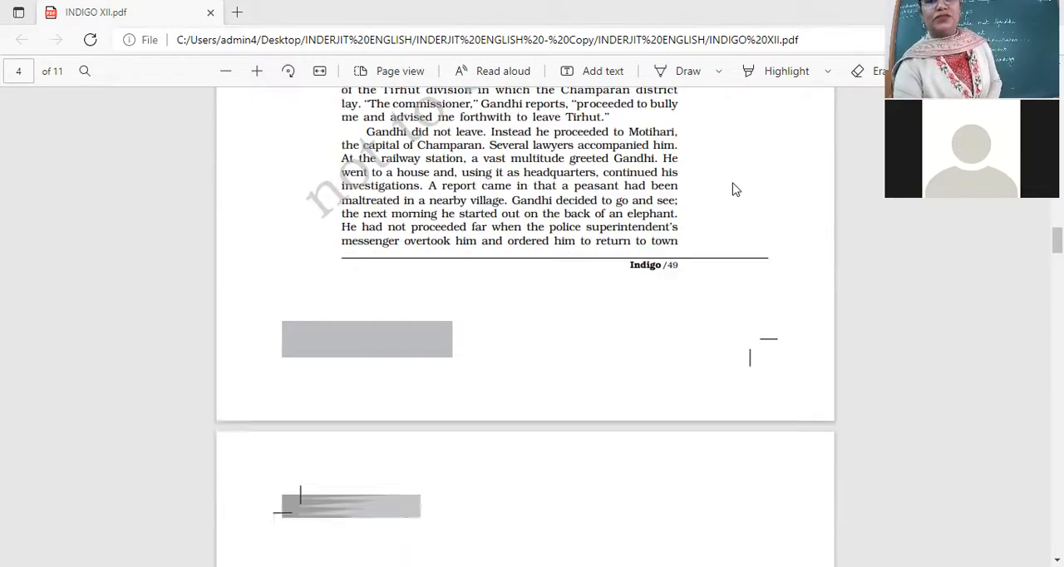
scroll("down", 3)
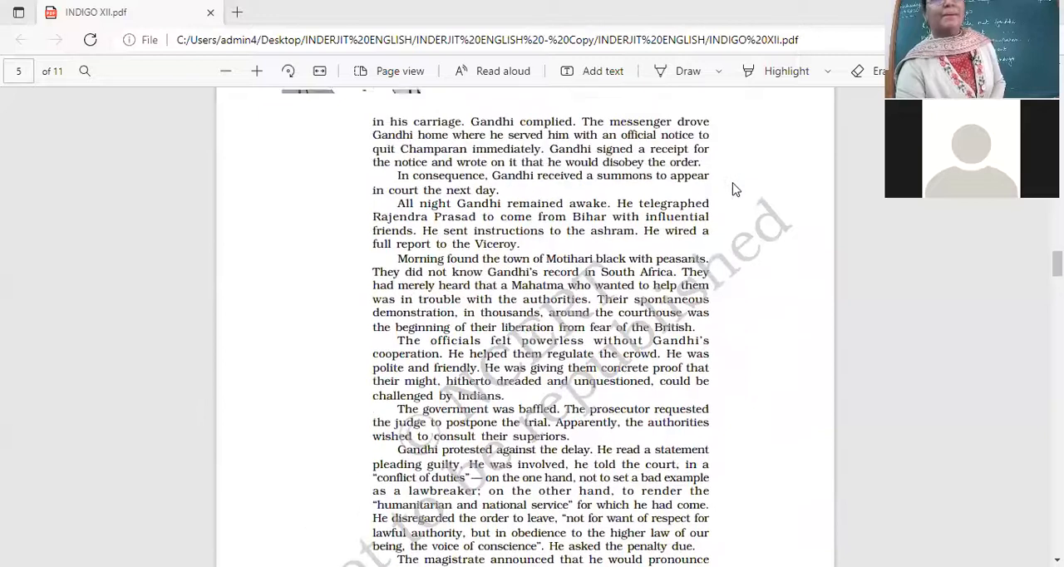
scroll("up", 3)
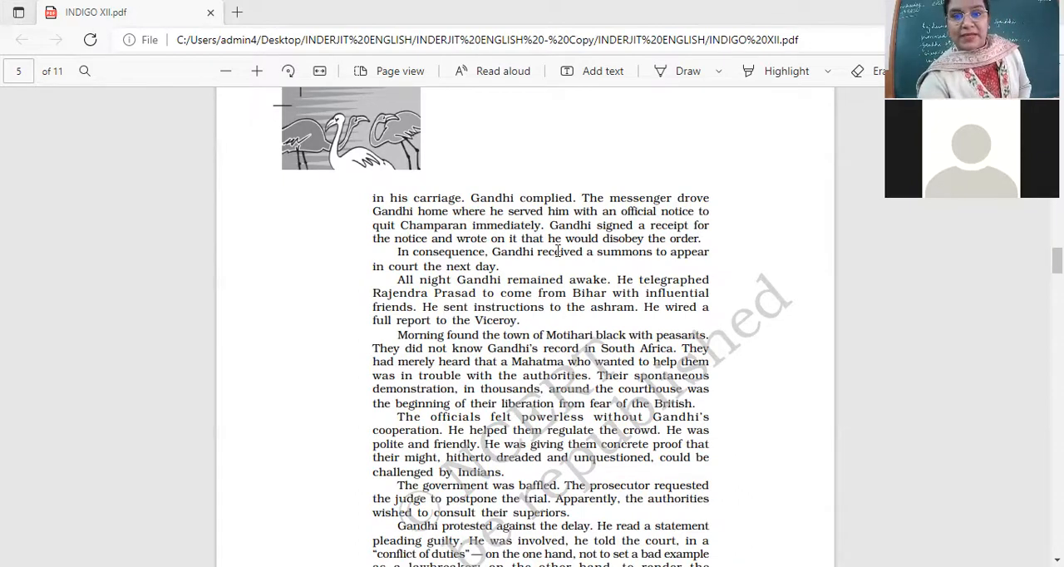
scroll("down", 3)
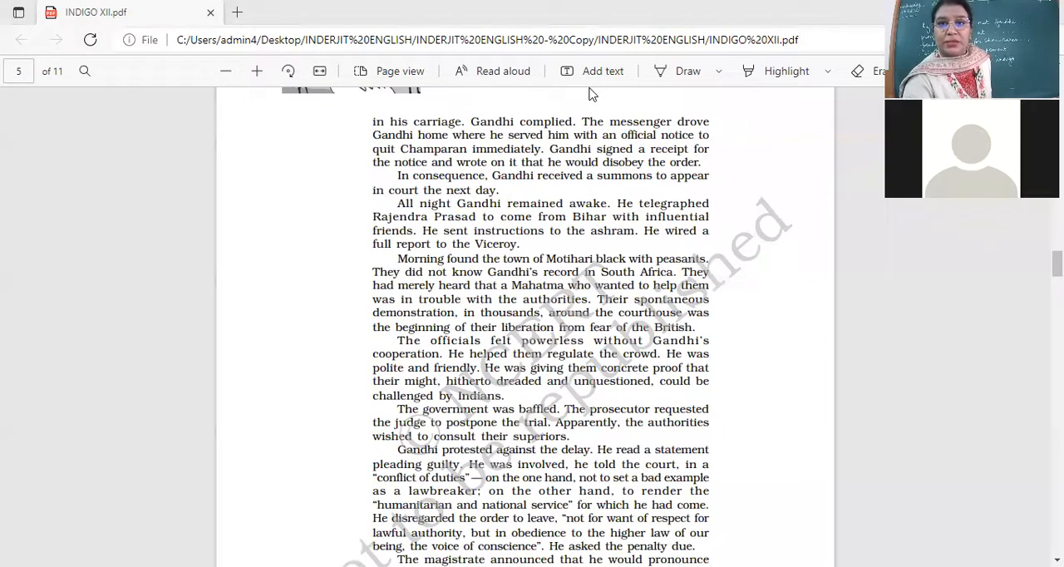
mouse_move(800, 269)
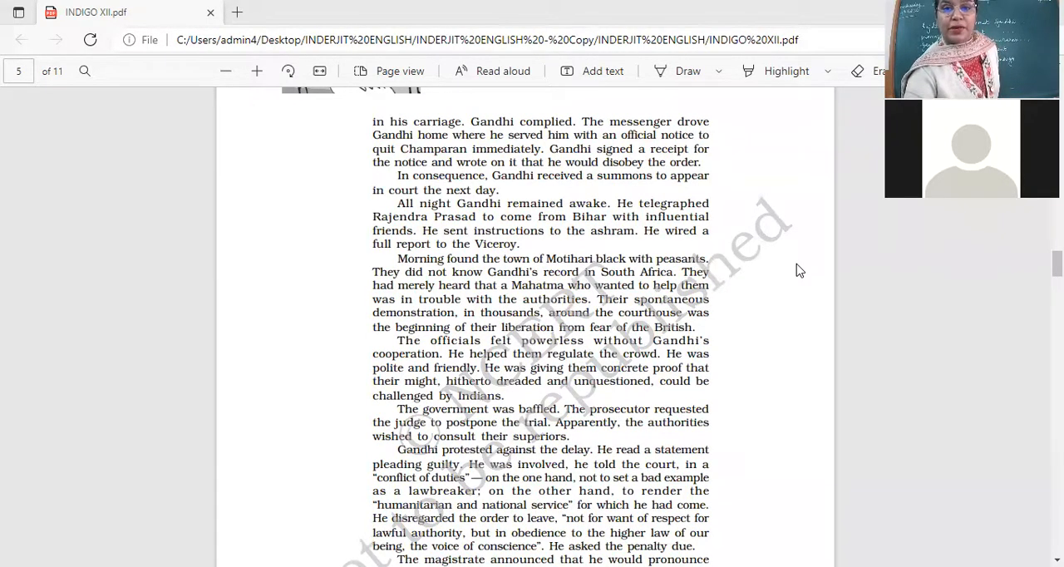
scroll("down", 3)
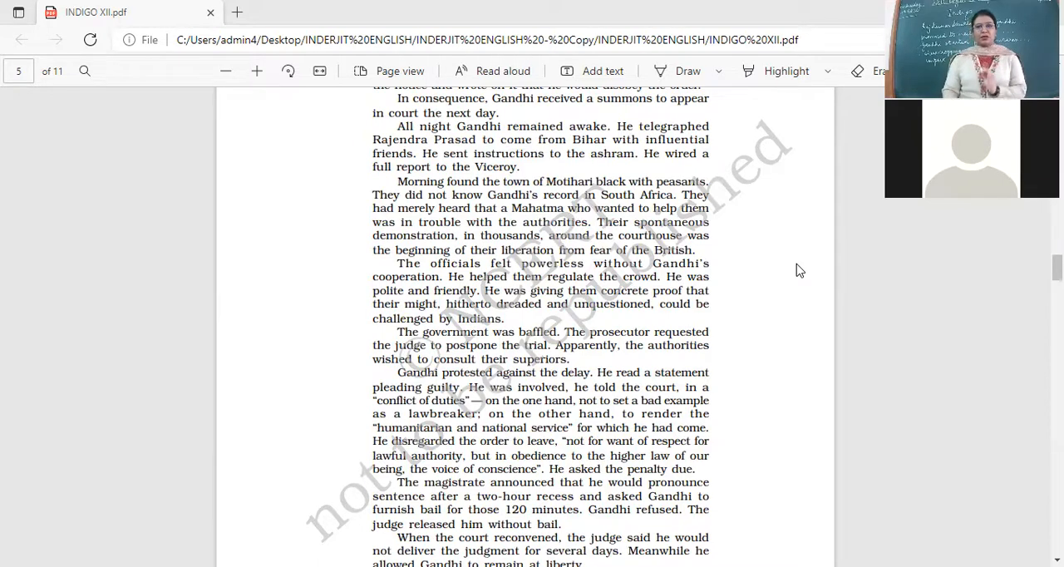
scroll("down", 3)
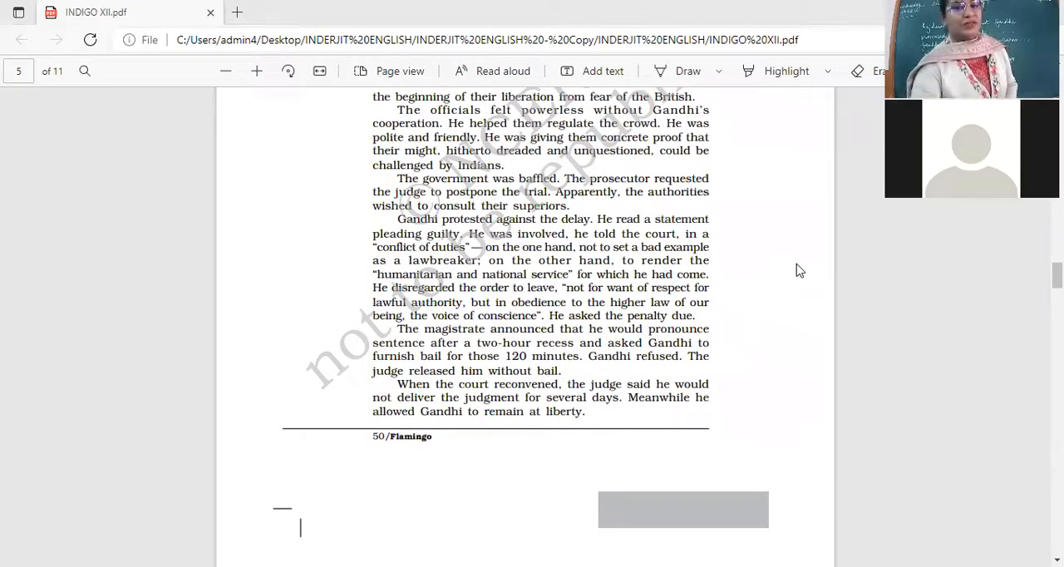
scroll("down", 3)
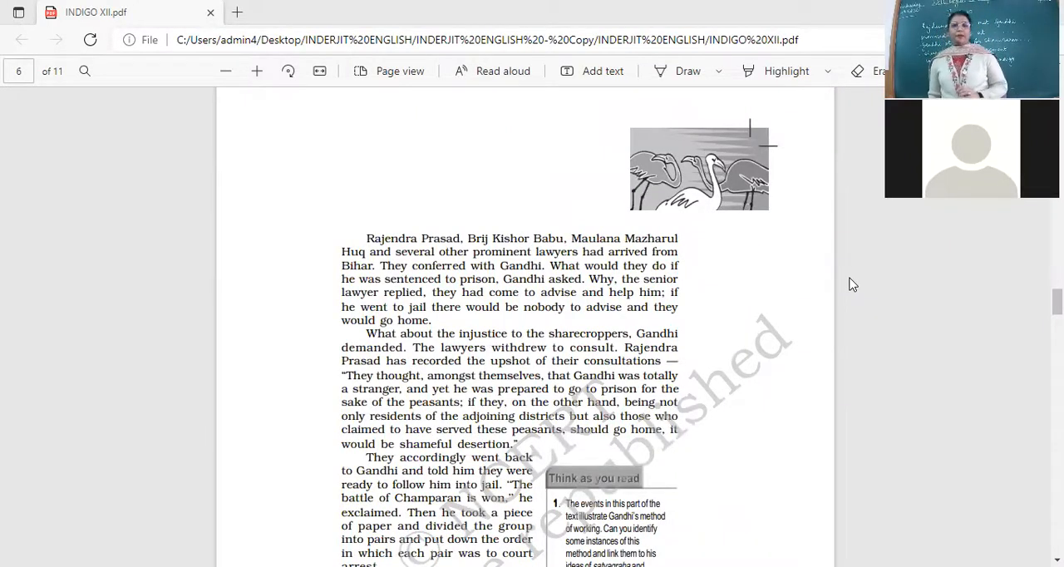
scroll("down", 3)
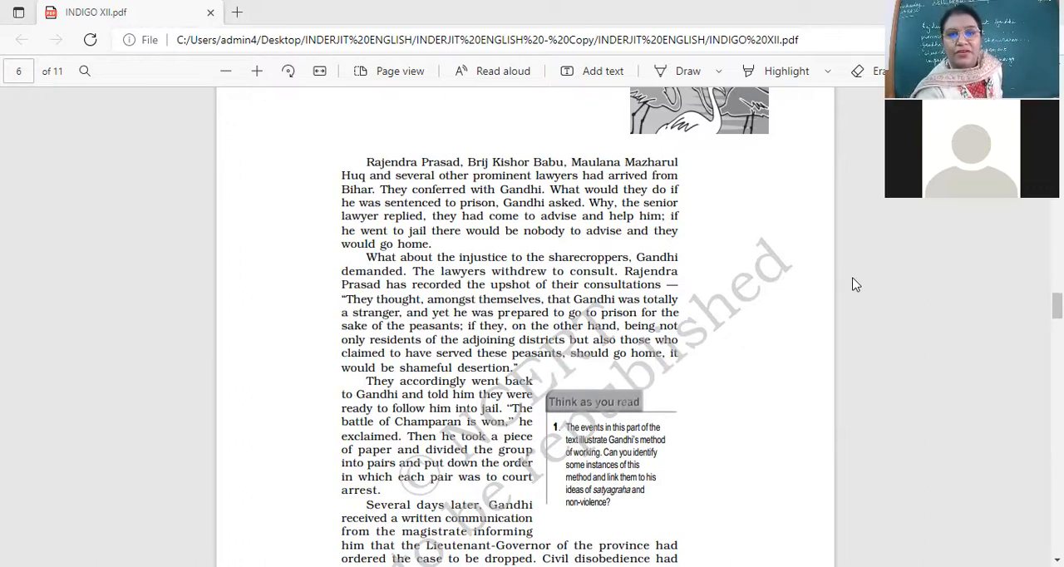
scroll("down", 3)
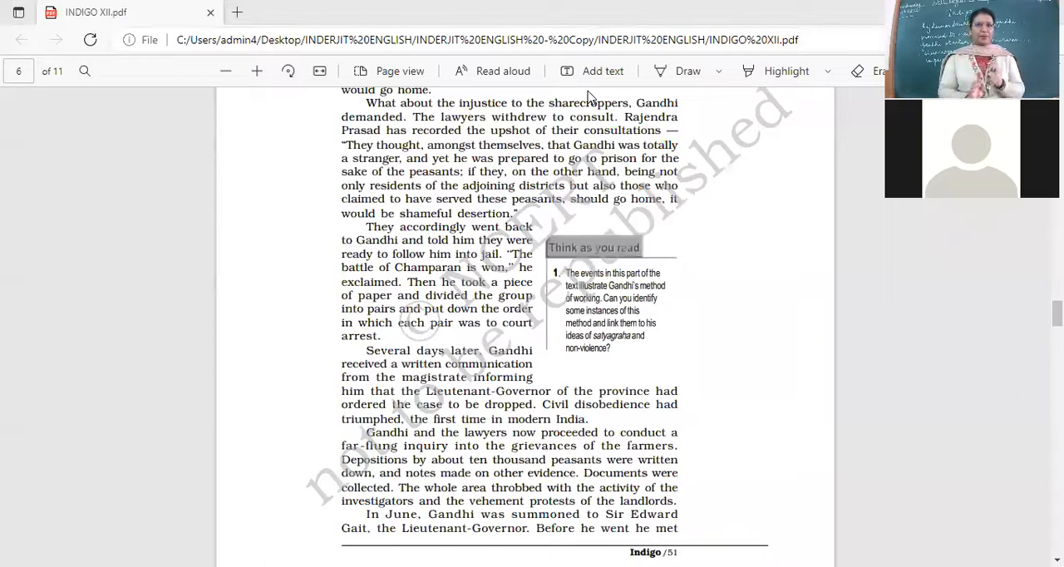
scroll("down", 3)
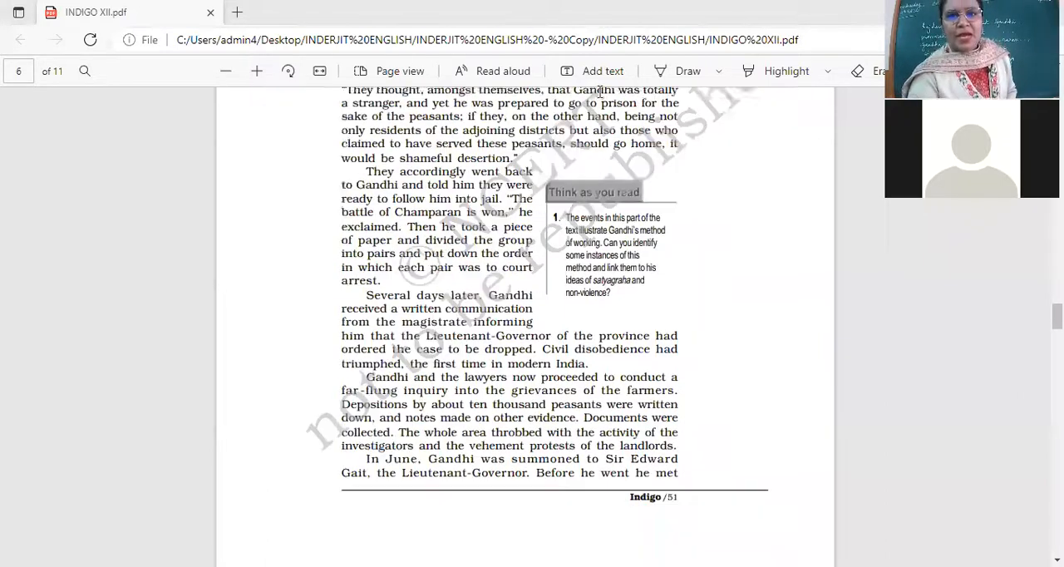
scroll("down", 3)
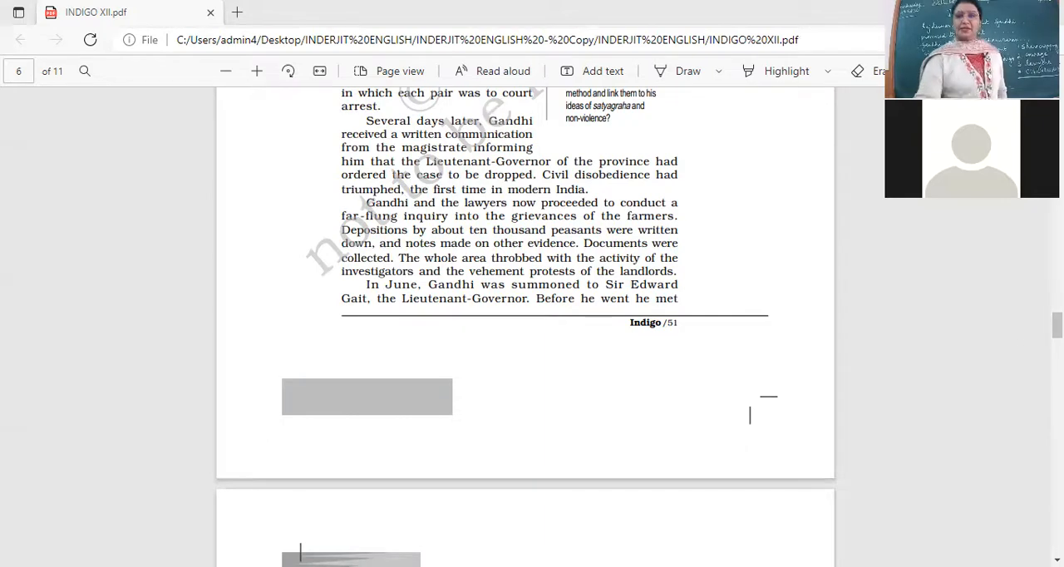
mouse_move(717, 369)
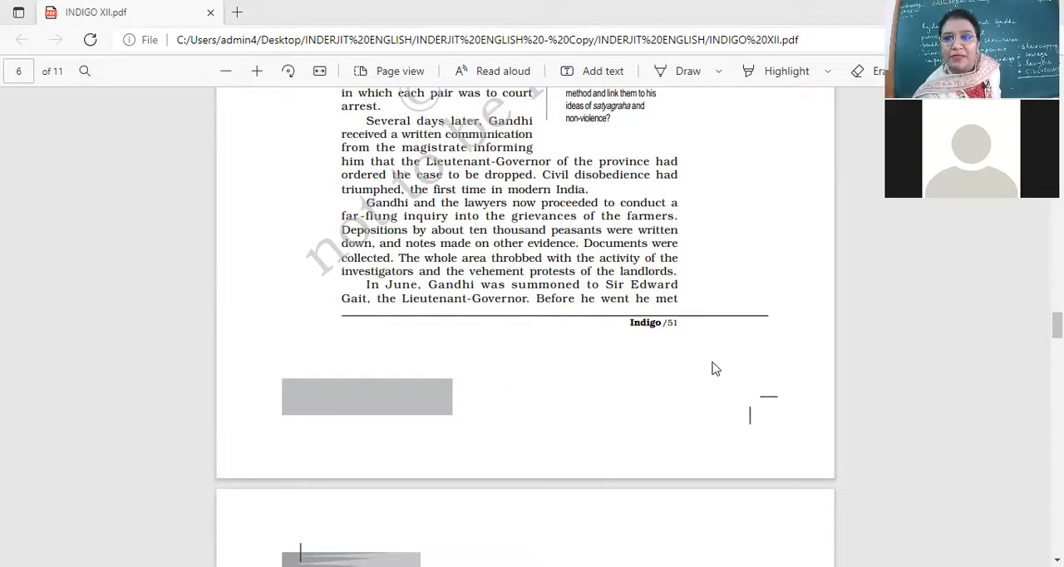
scroll("up", 3)
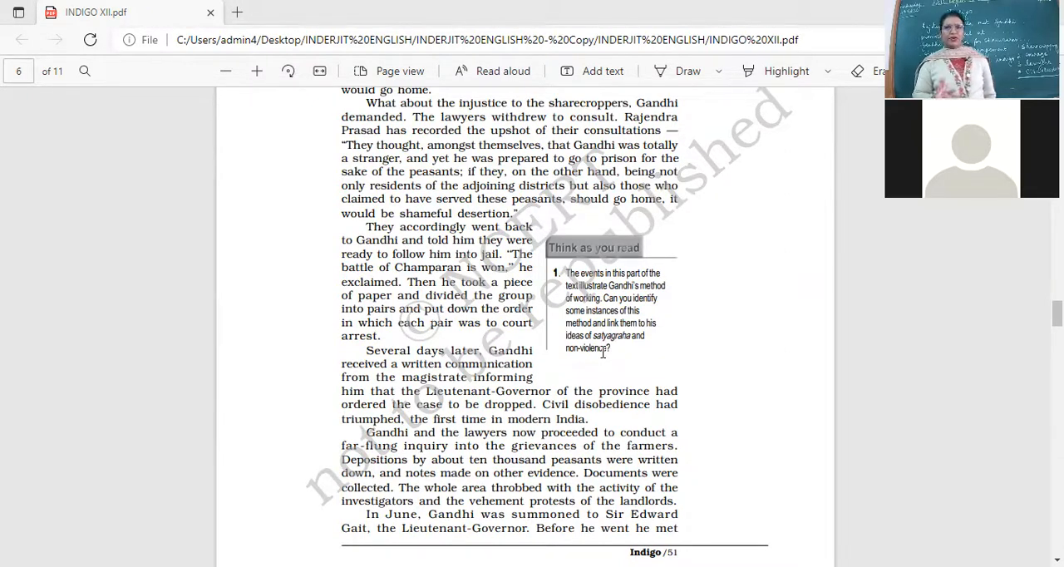
scroll("down", 3)
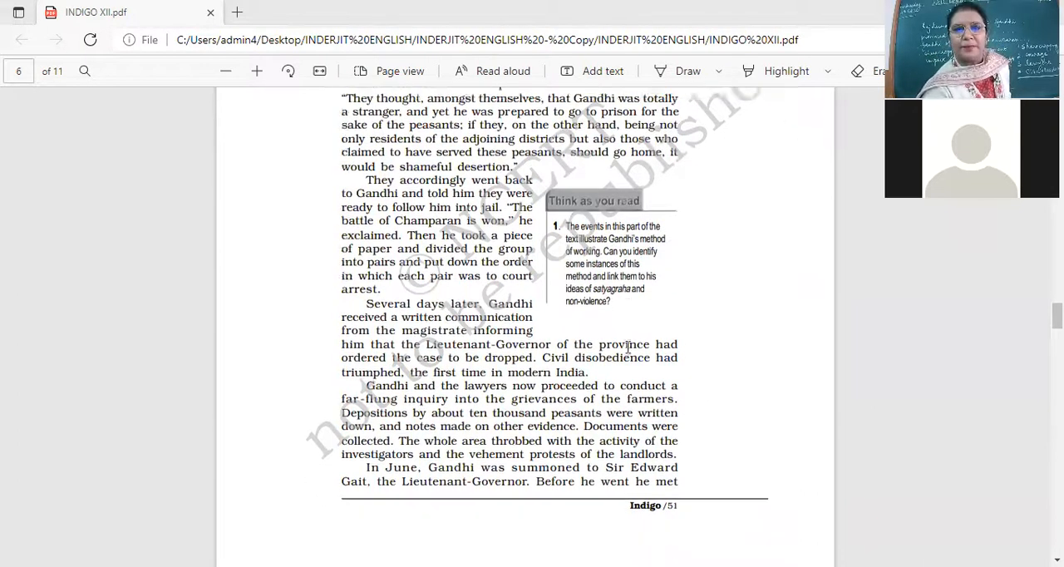
scroll("down", 3)
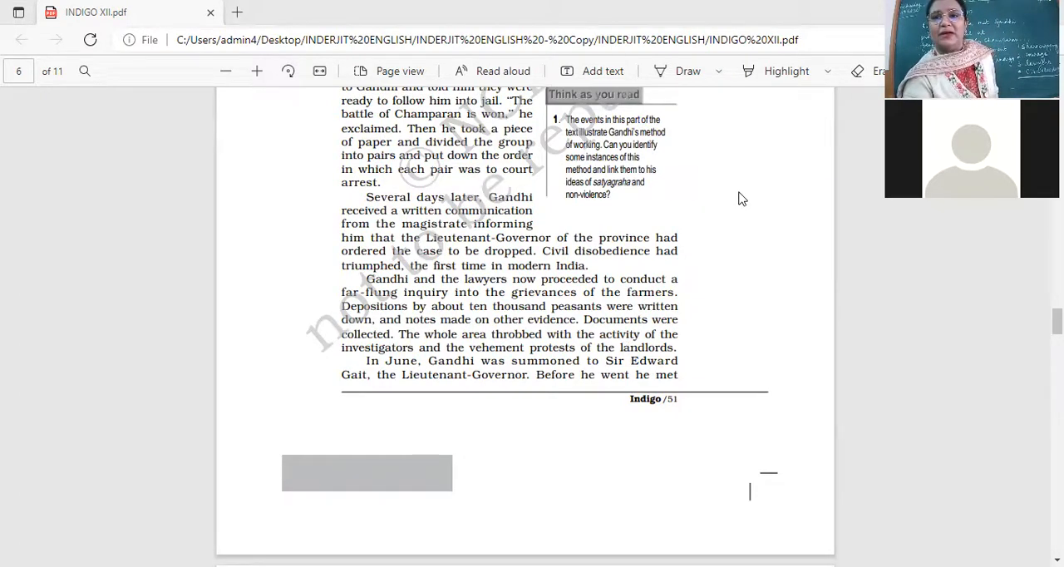
mouse_move(723, 203)
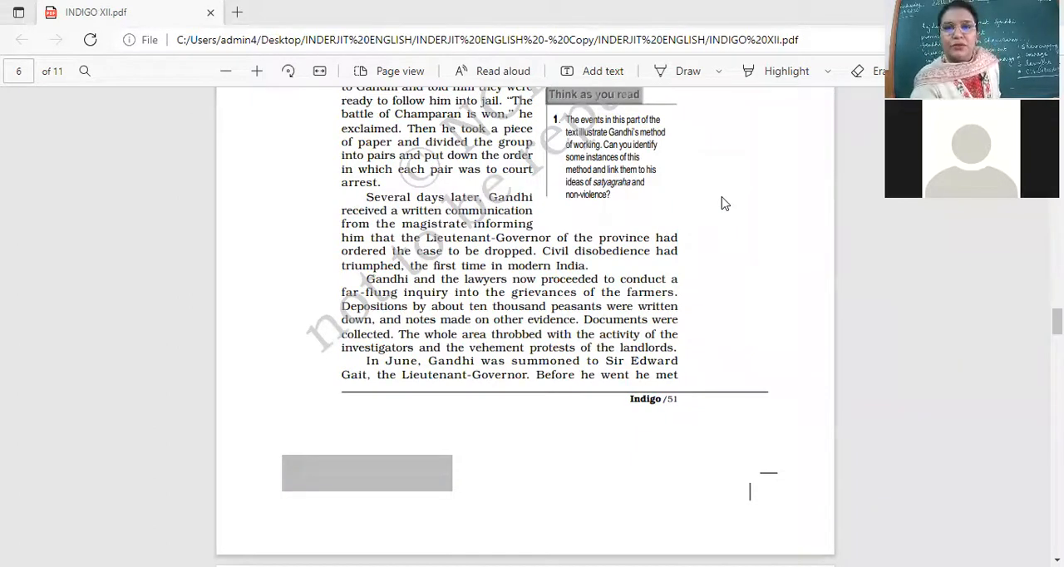
mouse_move(817, 86)
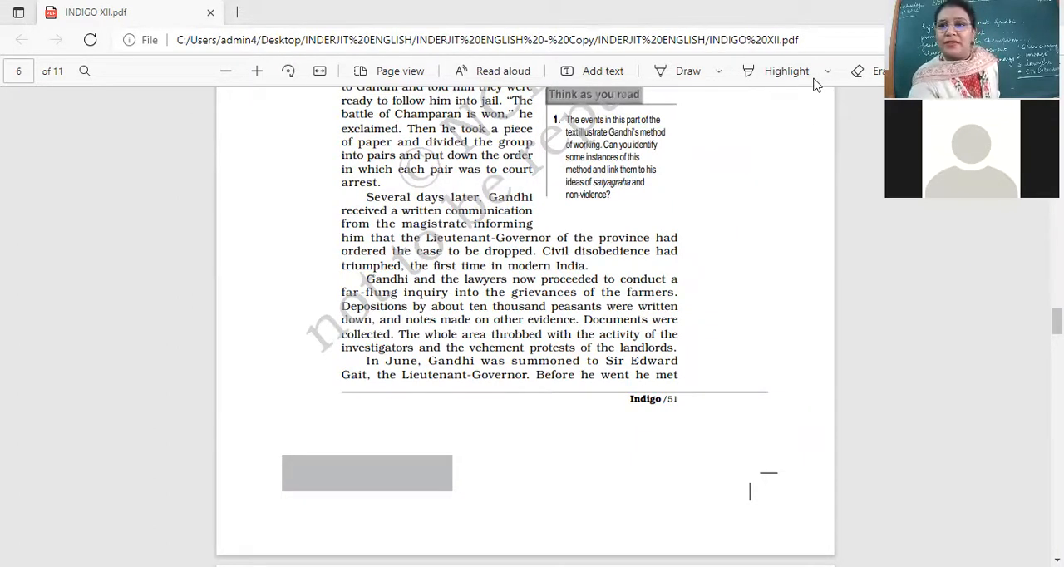